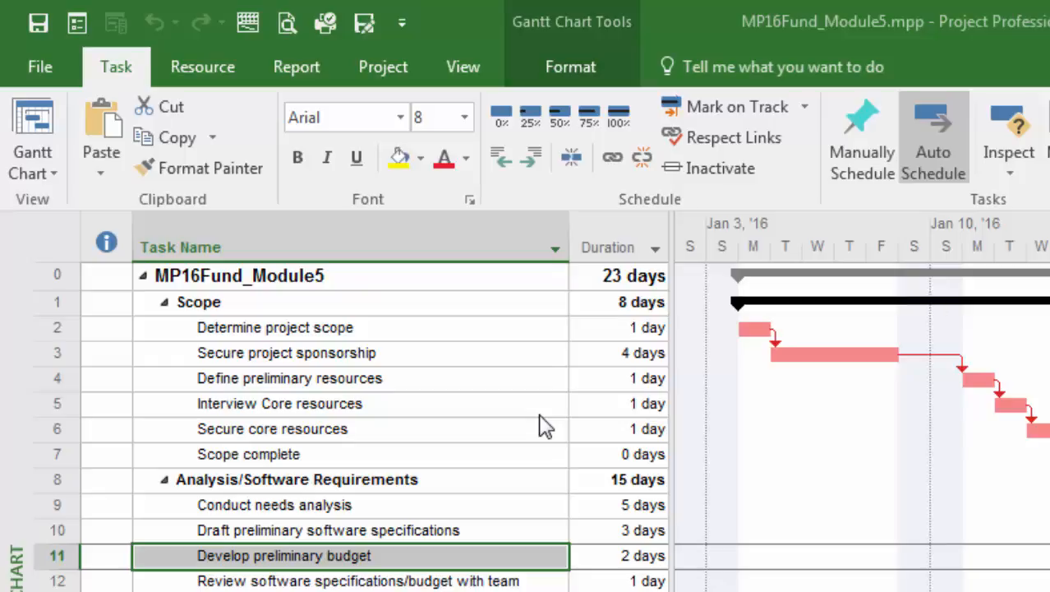
mouse_move(739, 397)
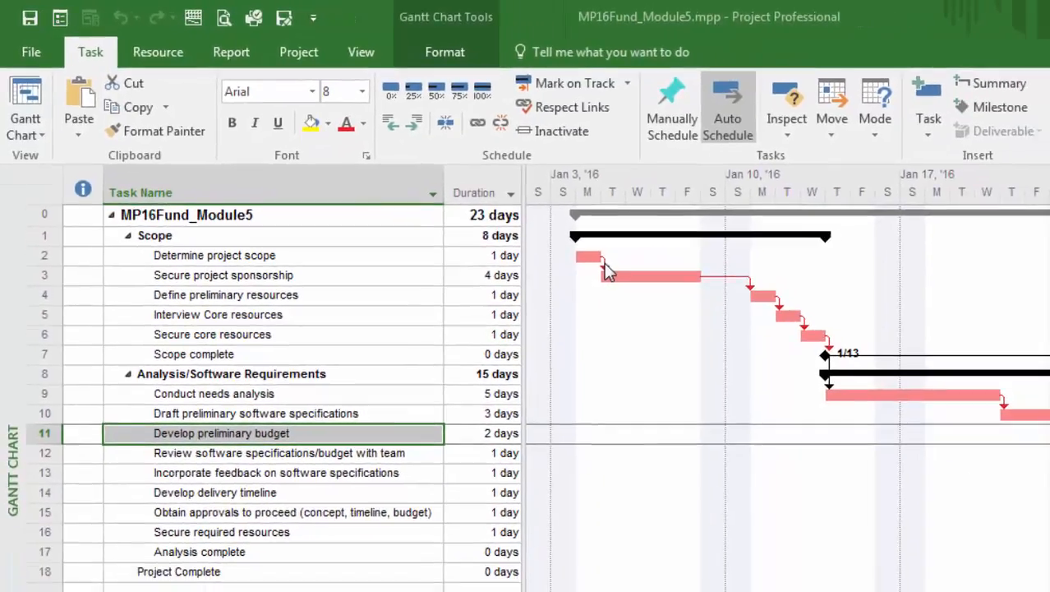
- Set a 1d lag on the link between Determine project scope and Secure project sponsorship
double_click(605, 271)
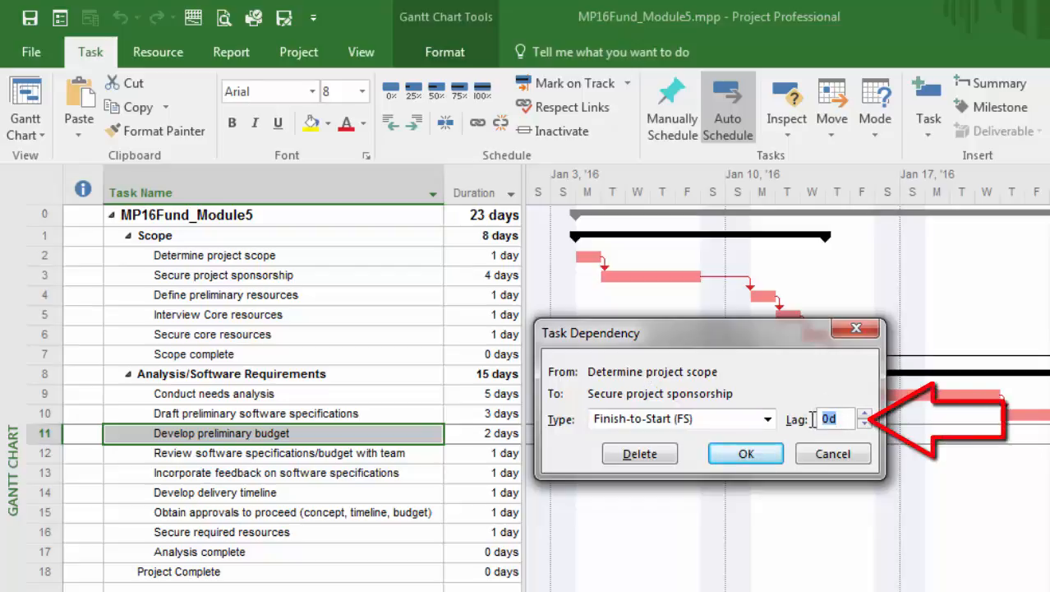
text(1)
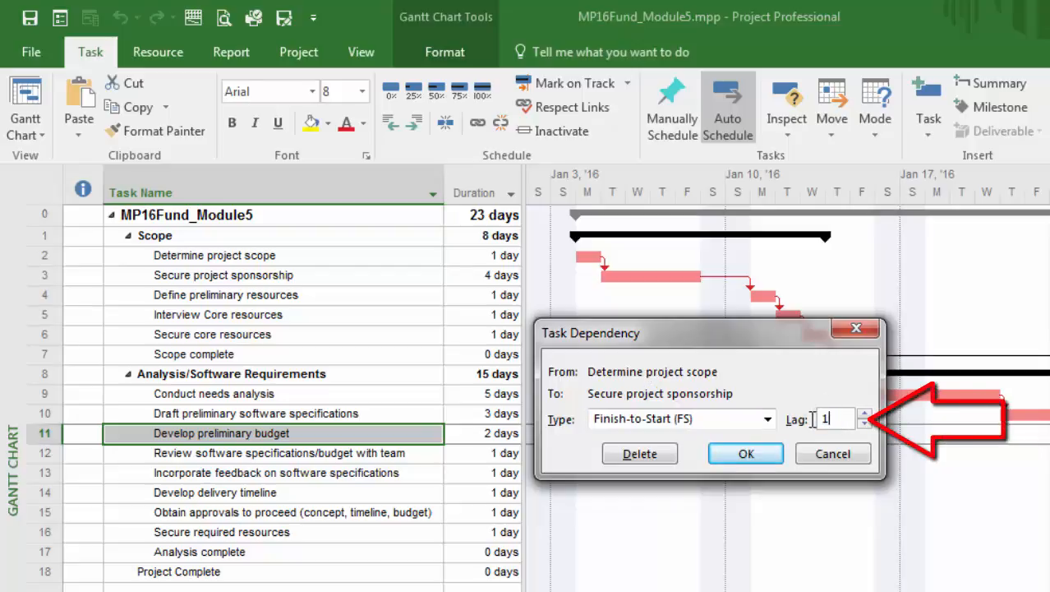
text(d)
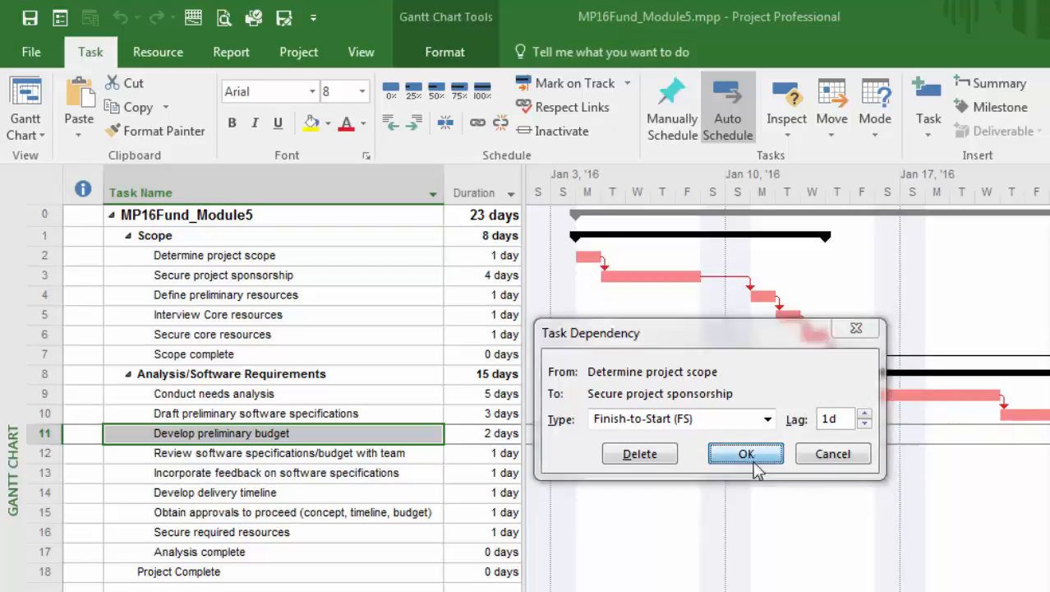
click(747, 454)
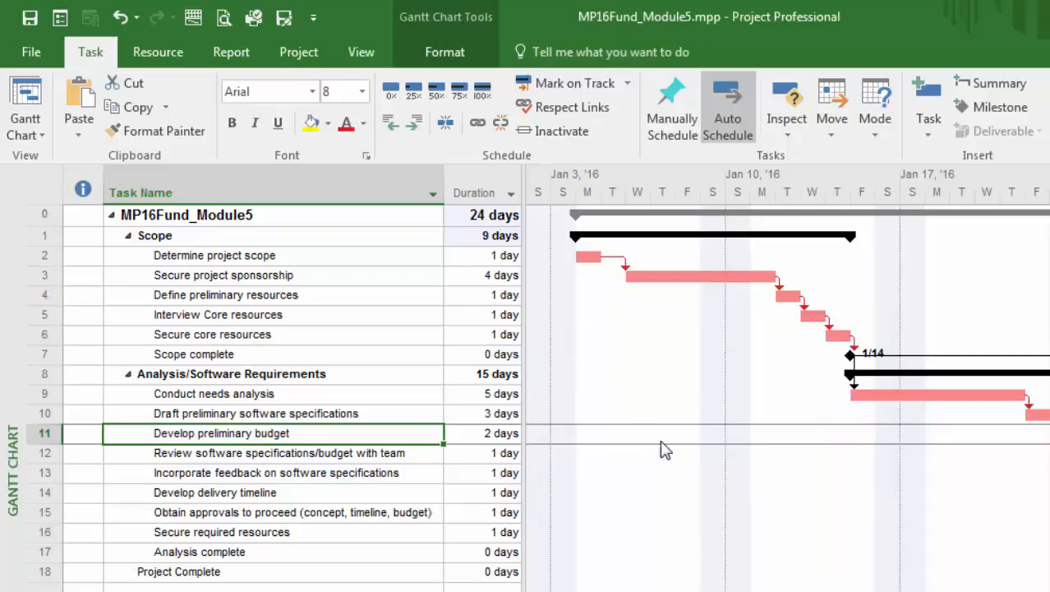
mouse_move(610, 210)
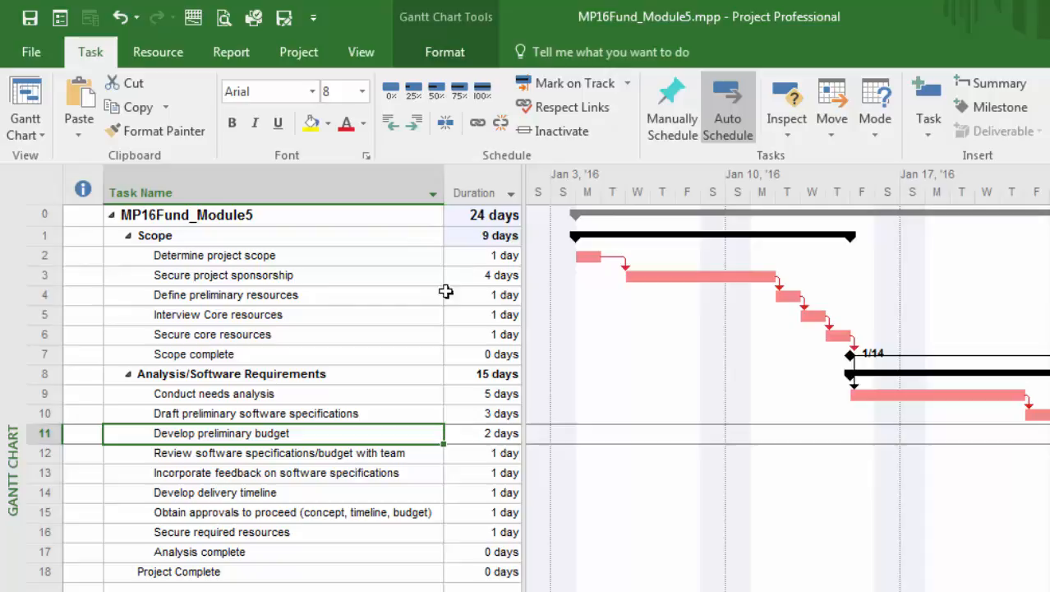
mouse_move(595, 283)
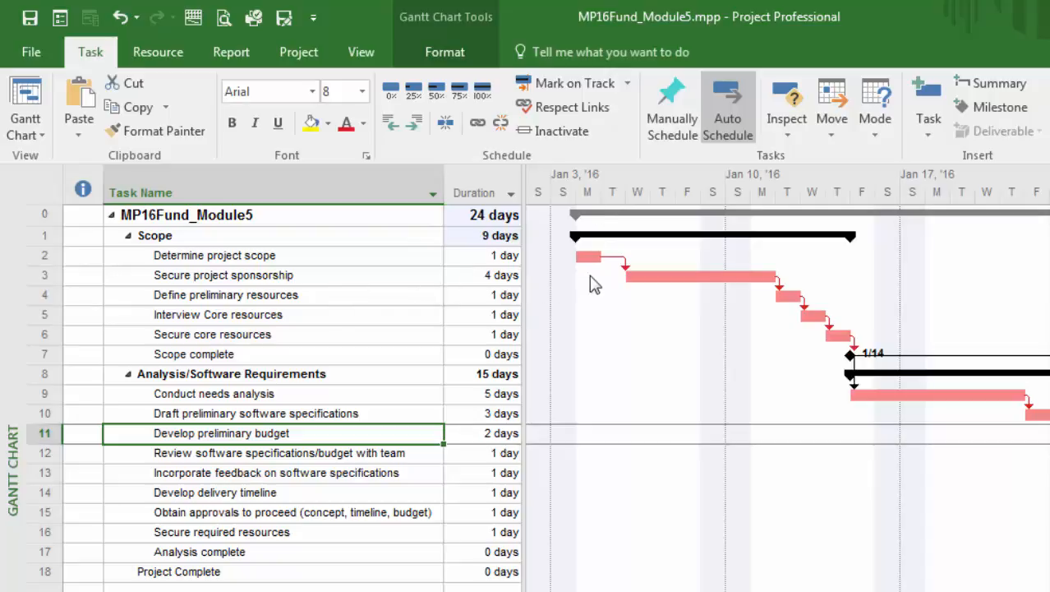
mouse_move(606, 286)
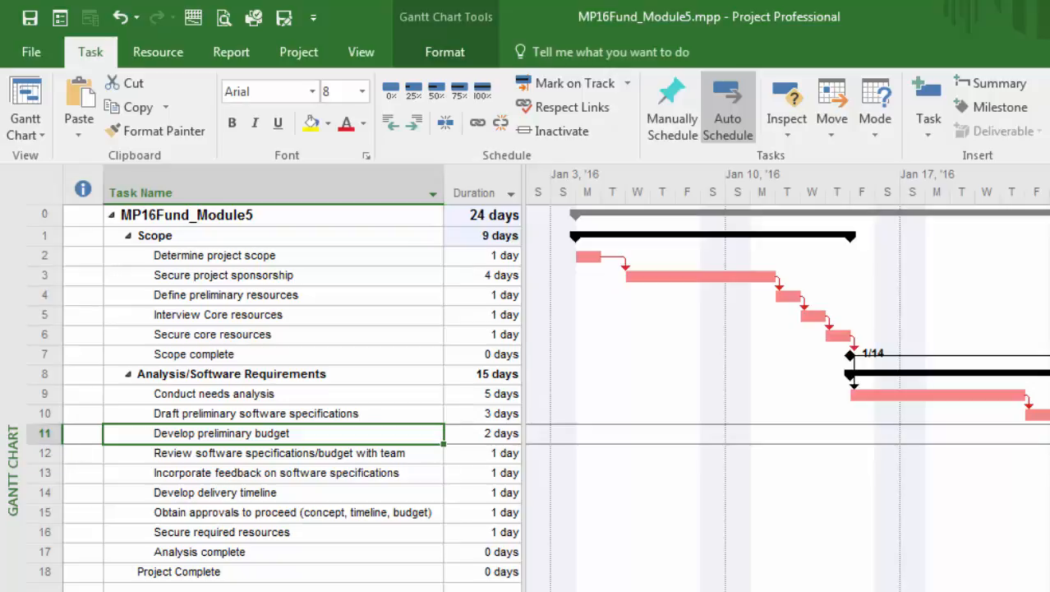
click(221, 434)
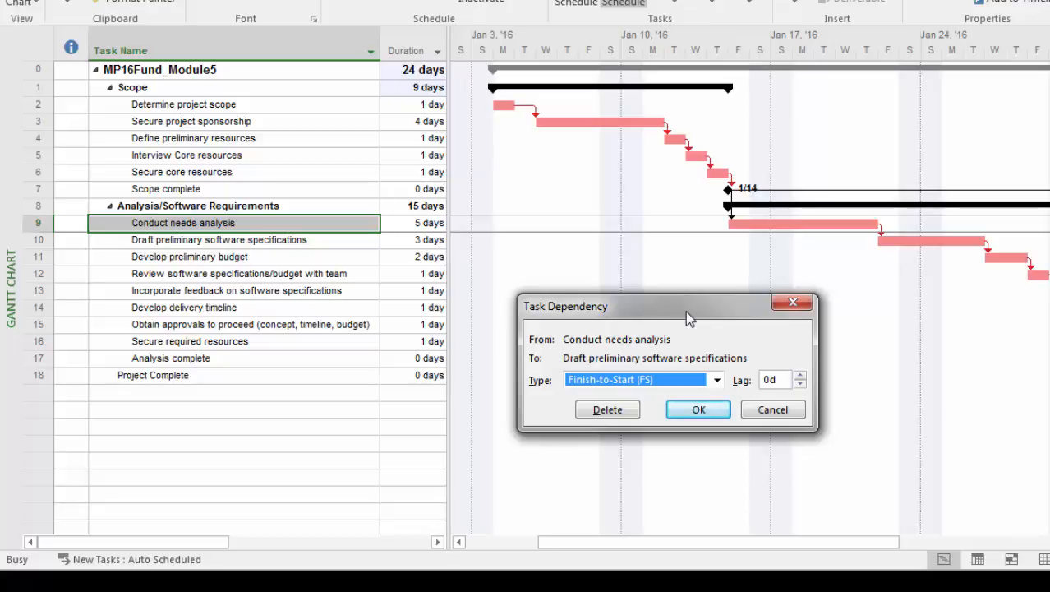
- Set the lag to -1 day so Draft preliminary software specifications overlaps Conduct needs analysis
click(773, 378)
text(-1)
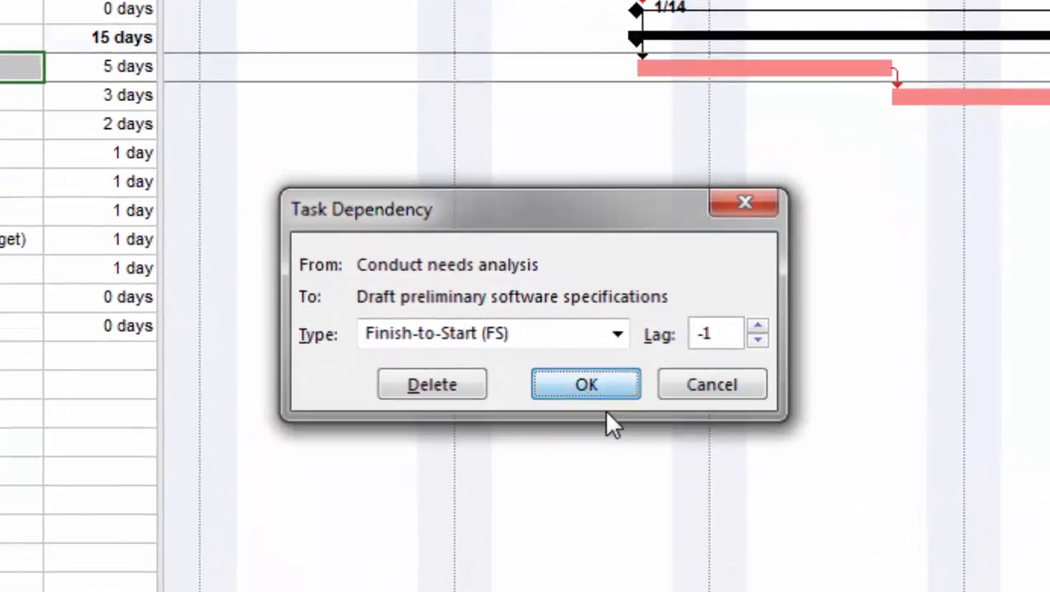
click(585, 385)
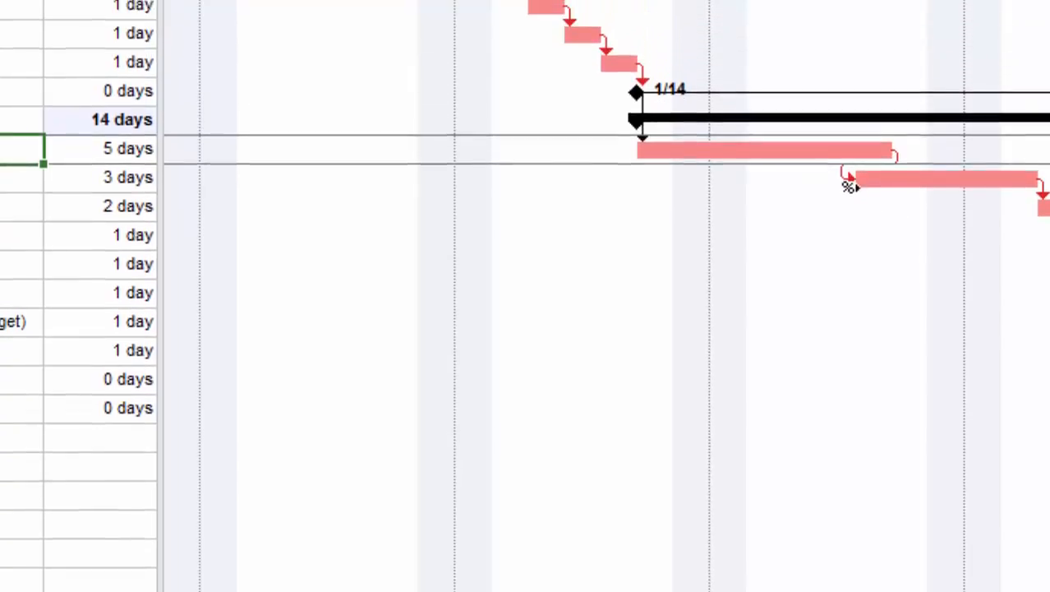
scroll(down, 3)
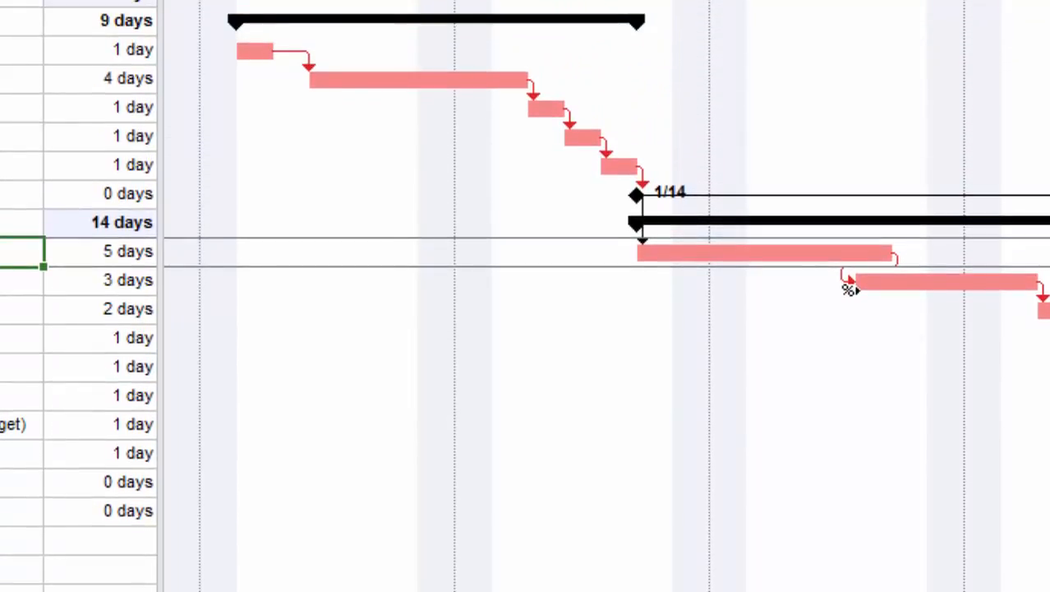